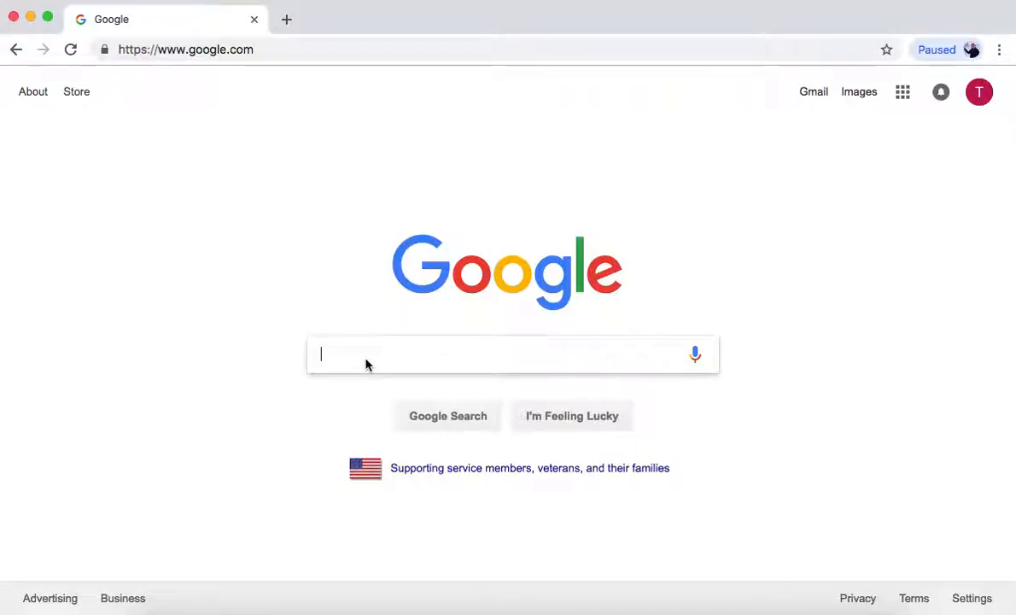
# - Search Google for 'wevideo' and open the WeVideo: Online Video Editor site
pyautogui.write('wevideo')
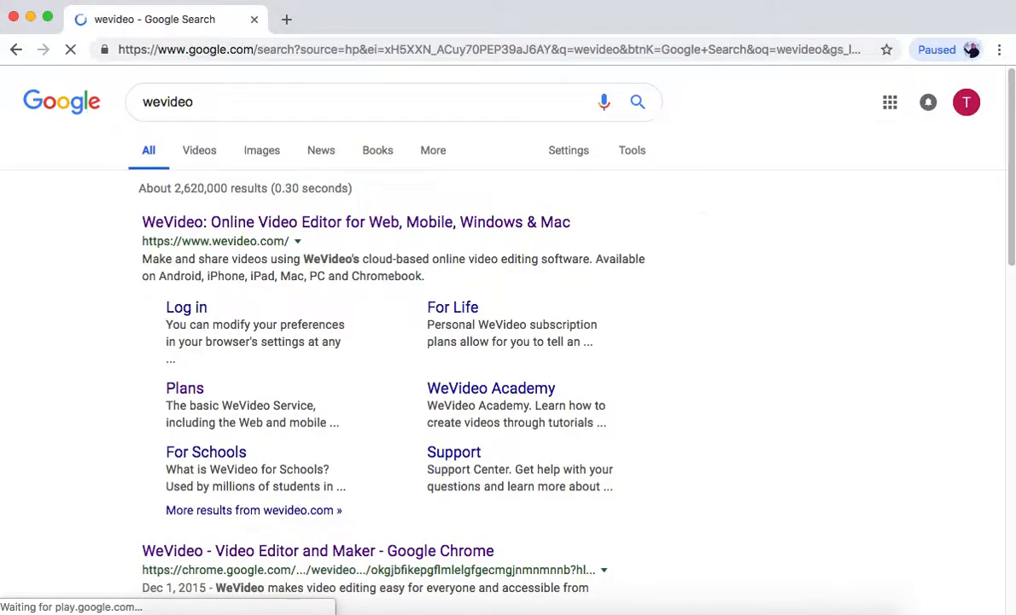
pyautogui.click(355, 221)
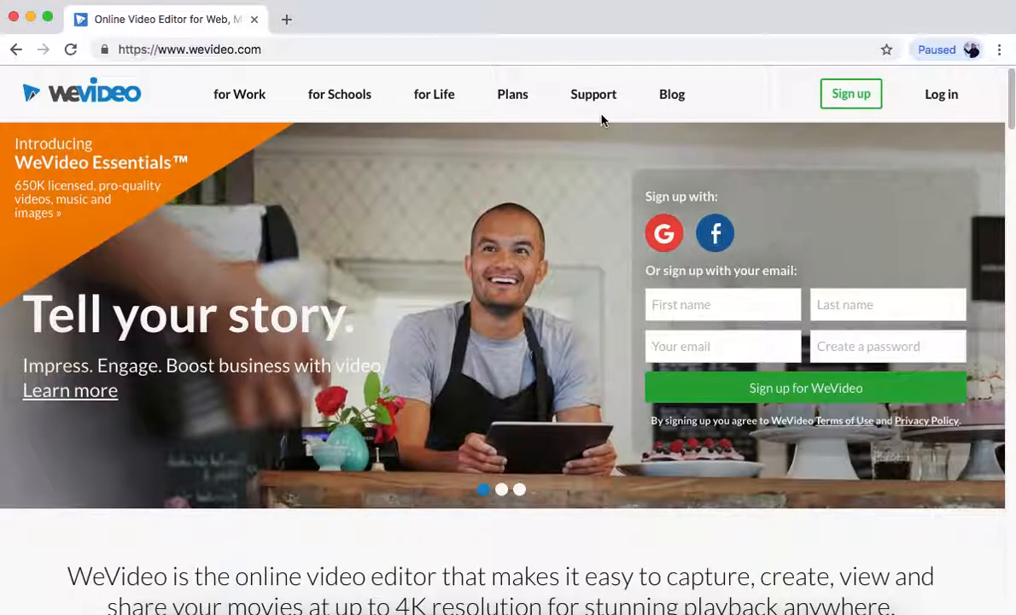
# - Compare WeVideo's plans and choose TRY IT under the Free plan
pyautogui.scroll(-3)
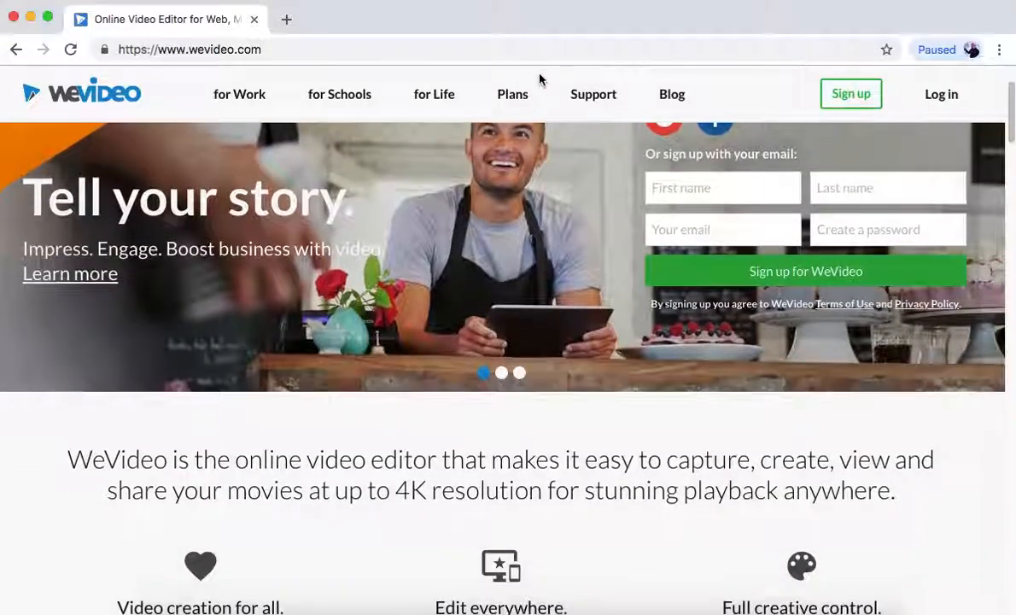
pyautogui.click(513, 94)
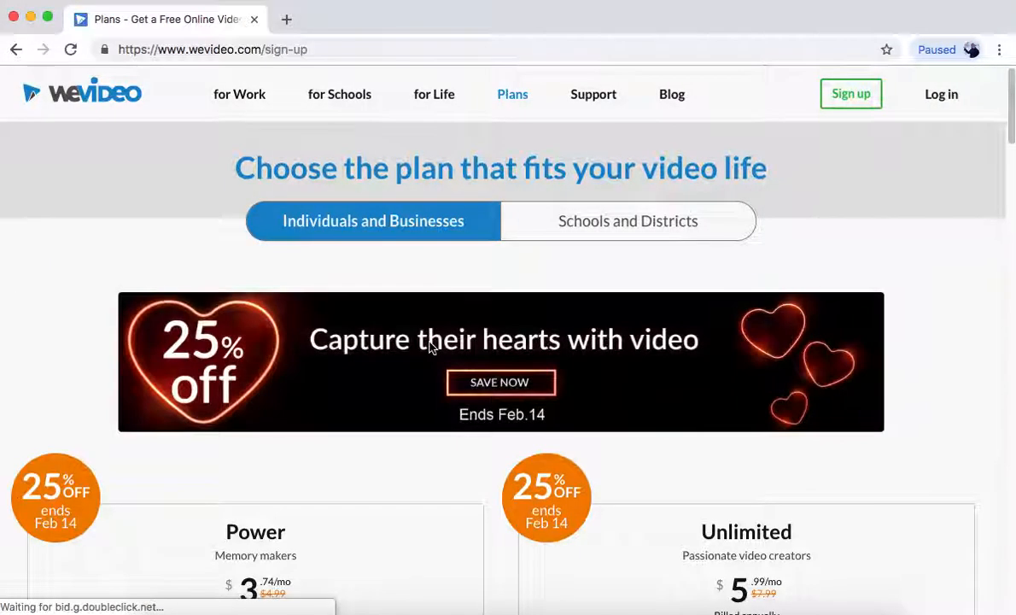
pyautogui.scroll(-3)
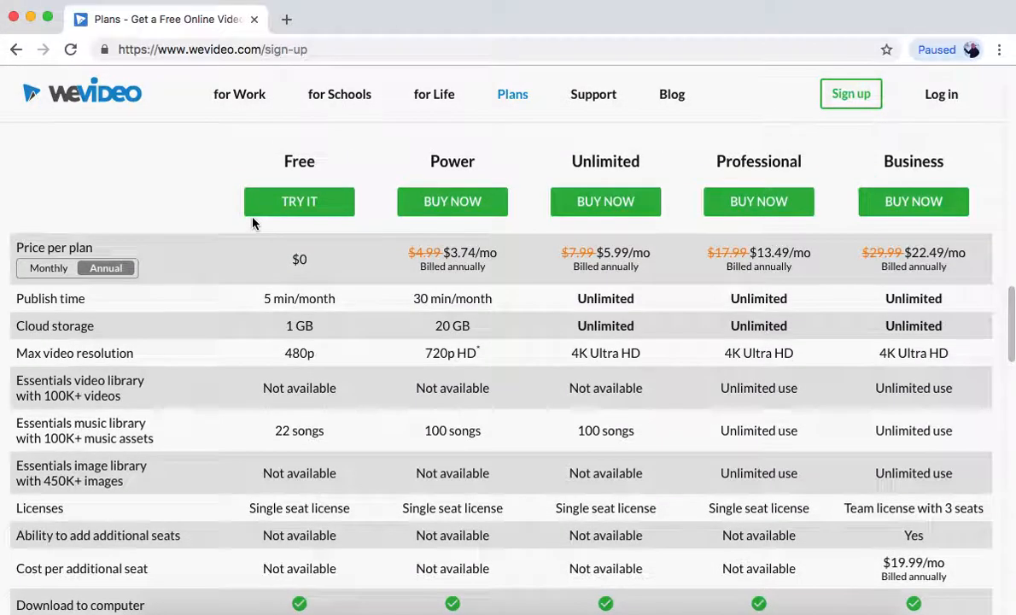
pyautogui.scroll(-3)
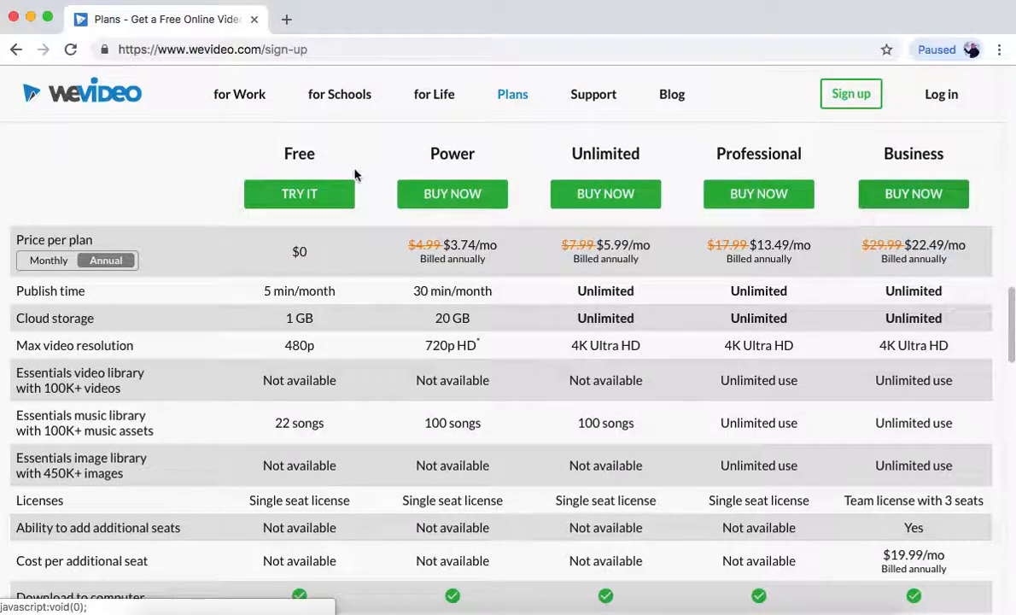
pyautogui.click(299, 194)
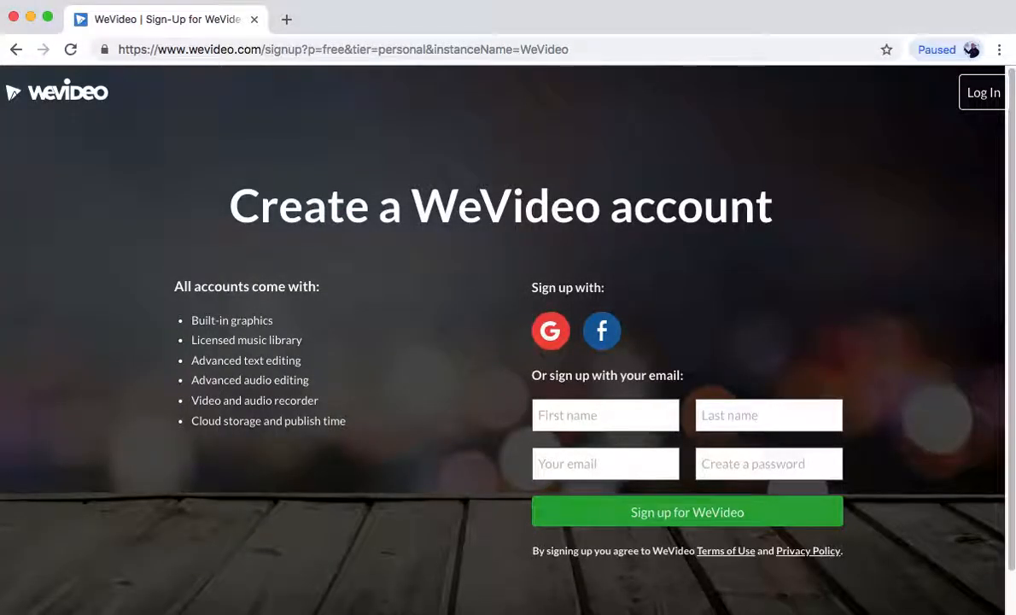
pyautogui.moveTo(550, 331)
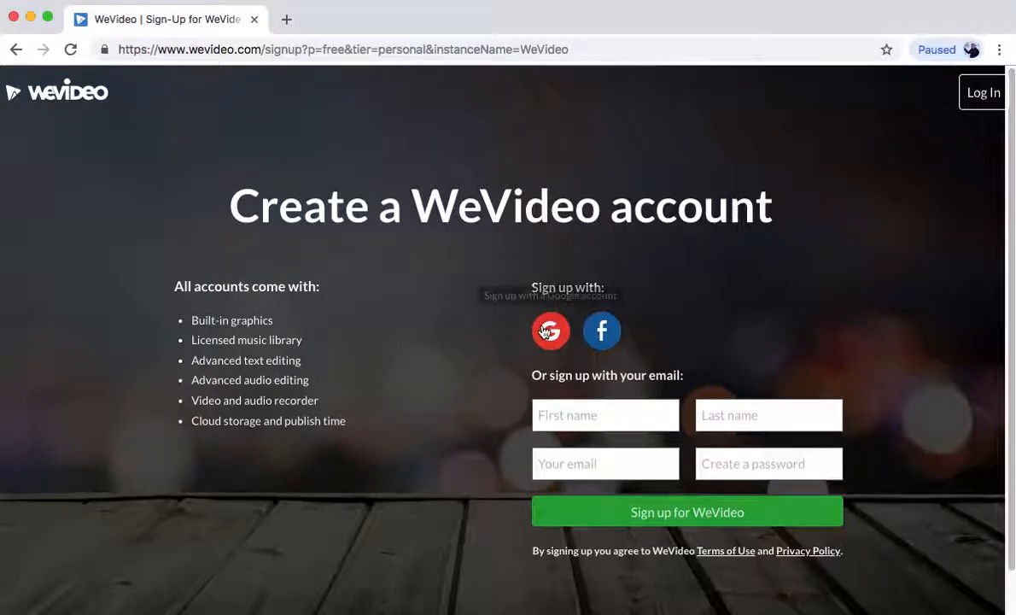
# - Sign up for WeVideo using a Google account
pyautogui.click(550, 332)
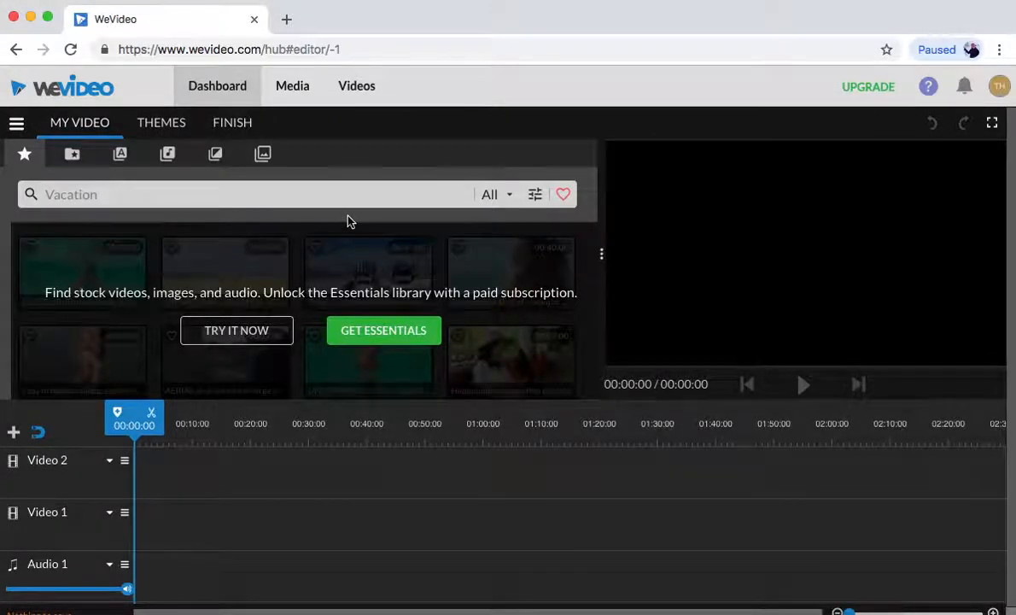
# - Show the My media library and dismiss the Record dialog
pyautogui.click(72, 153)
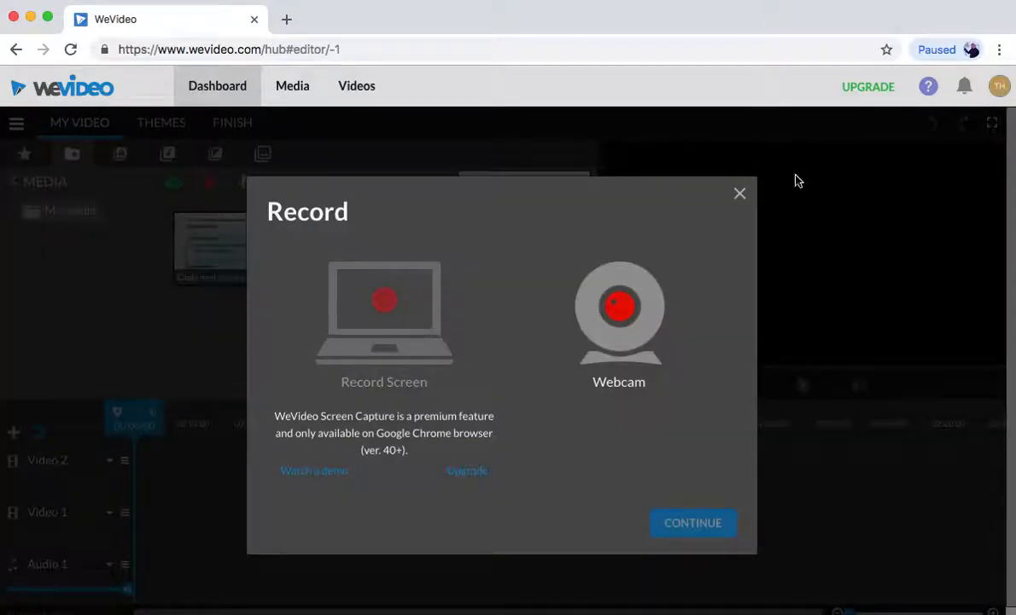
pyautogui.click(739, 192)
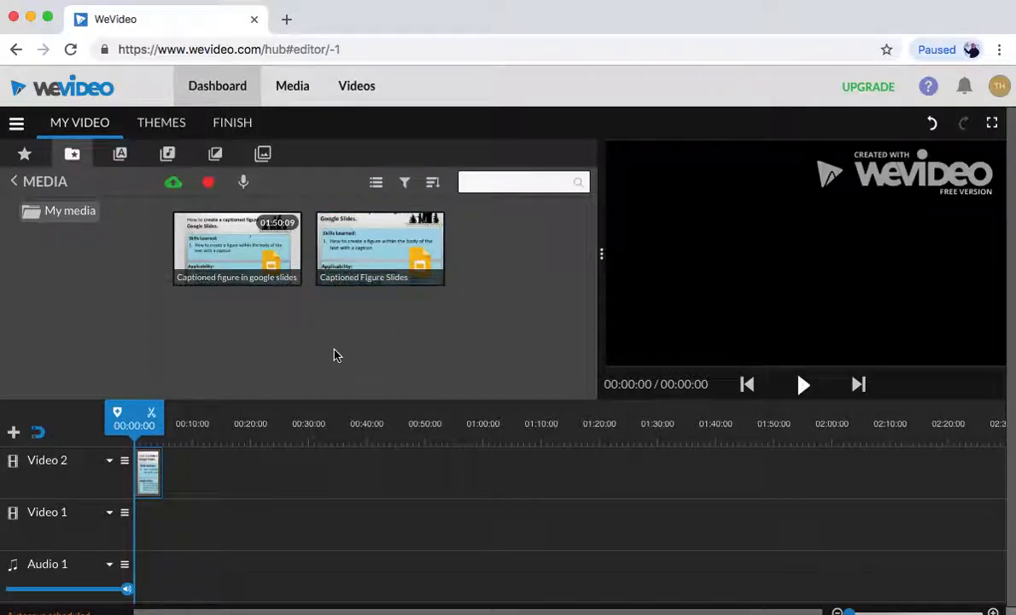
# - Play and pause the slides clip preview, then start a blank Chrome tab
pyautogui.click(803, 384)
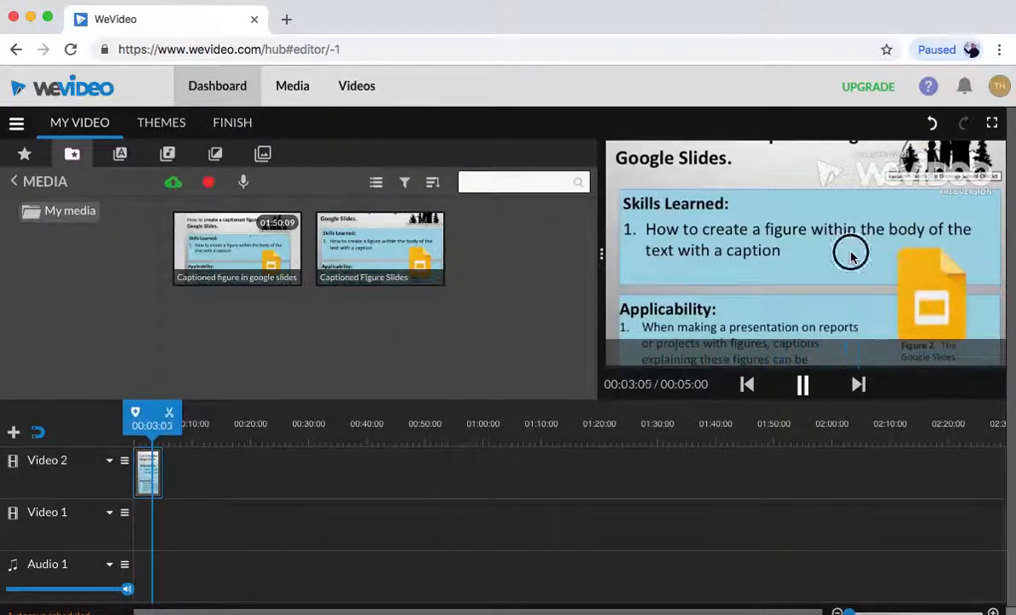
pyautogui.click(802, 385)
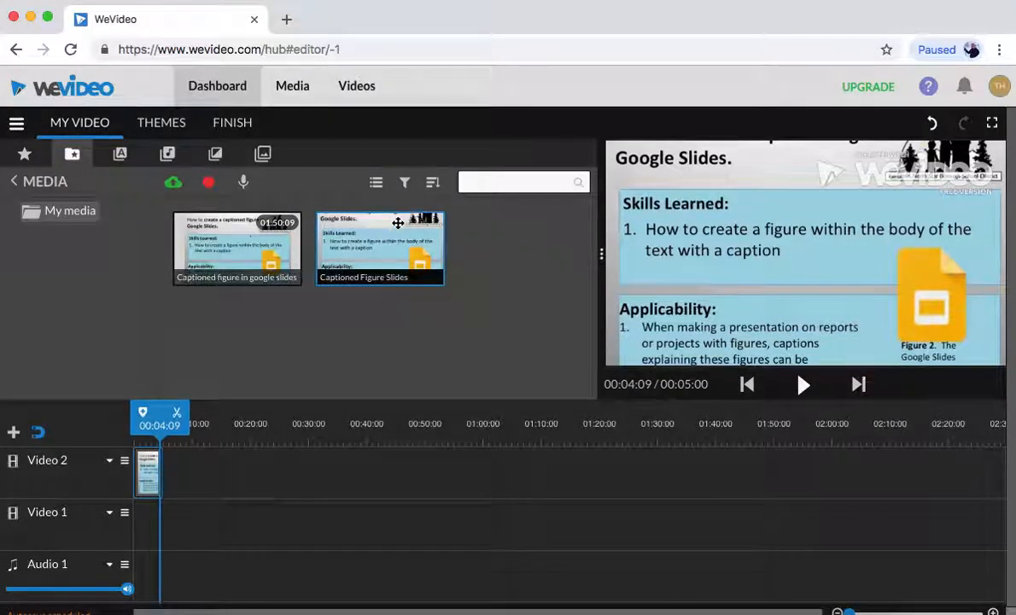
pyautogui.moveTo(226, 144)
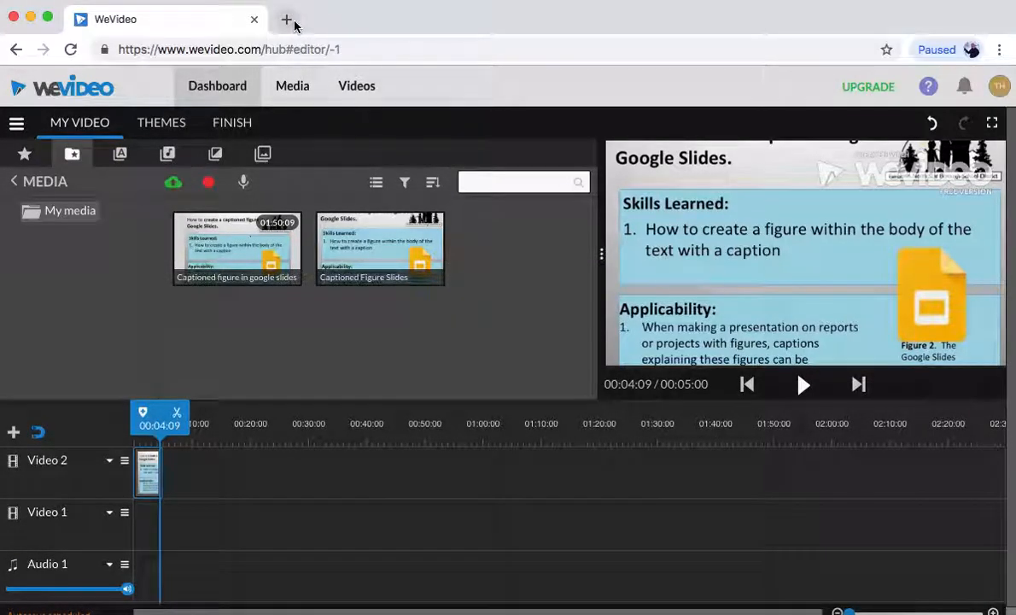
pyautogui.moveTo(288, 18)
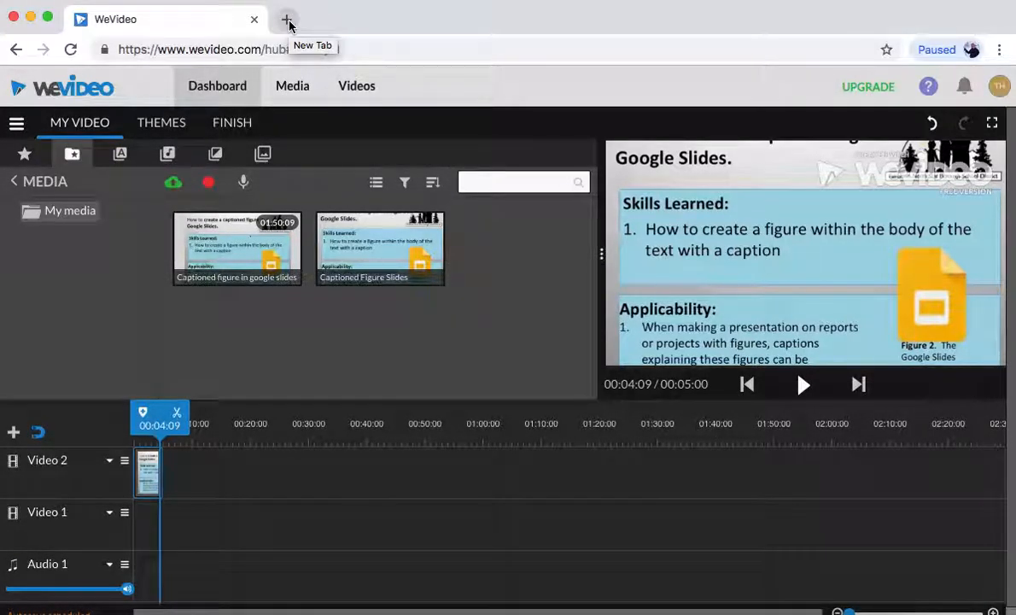
pyautogui.click(287, 18)
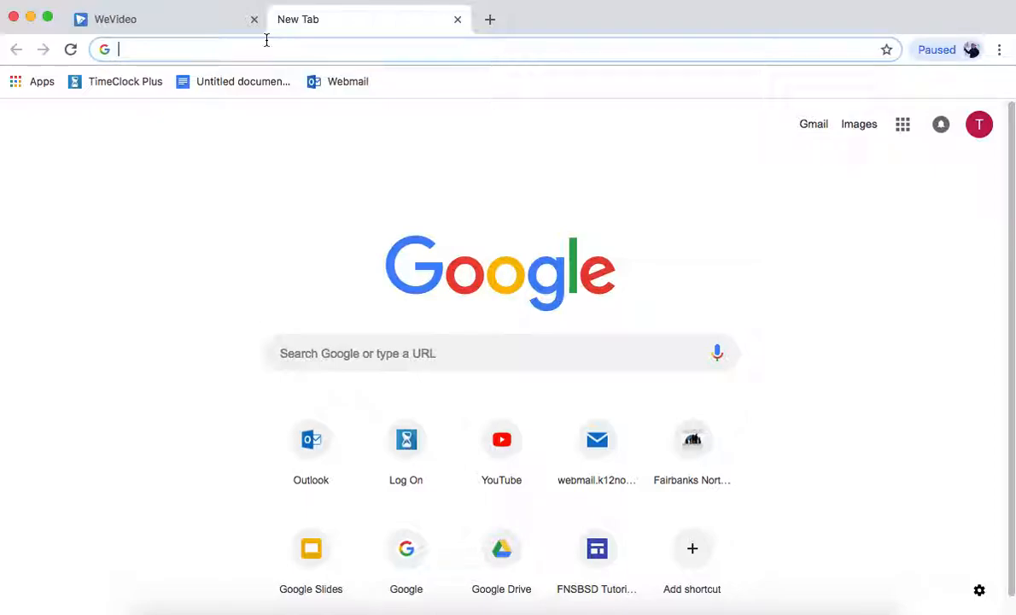
# - Search 'youtube video downloader' and open the qdownloader.net result
pyautogui.write('yout')
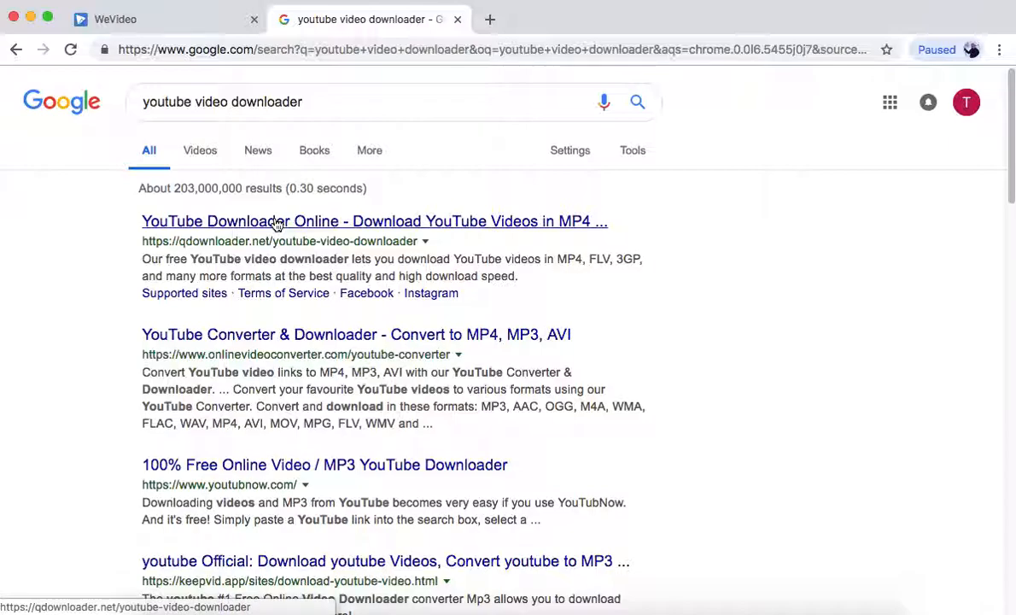
pyautogui.click(374, 221)
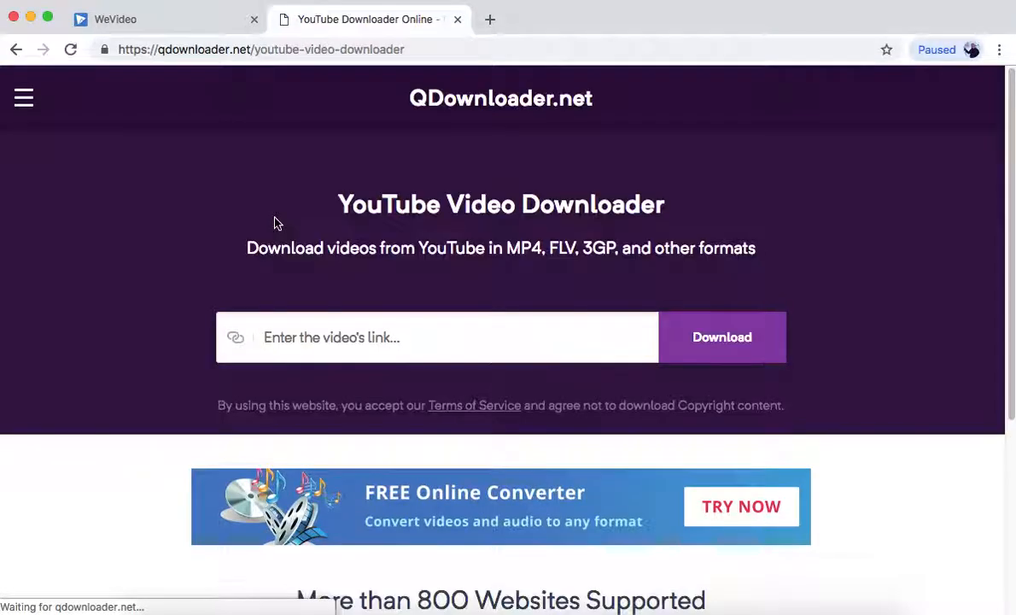
pyautogui.click(692, 19)
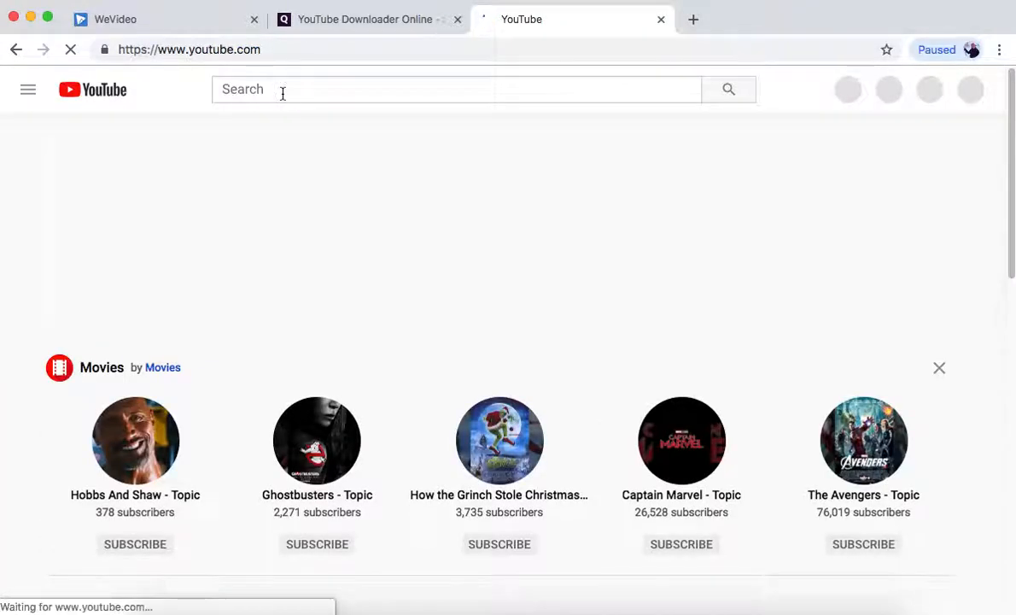
# - Search YouTube for 'tanana tutorials', replacing the earlier 'student tutorial' query
pyautogui.write('student')
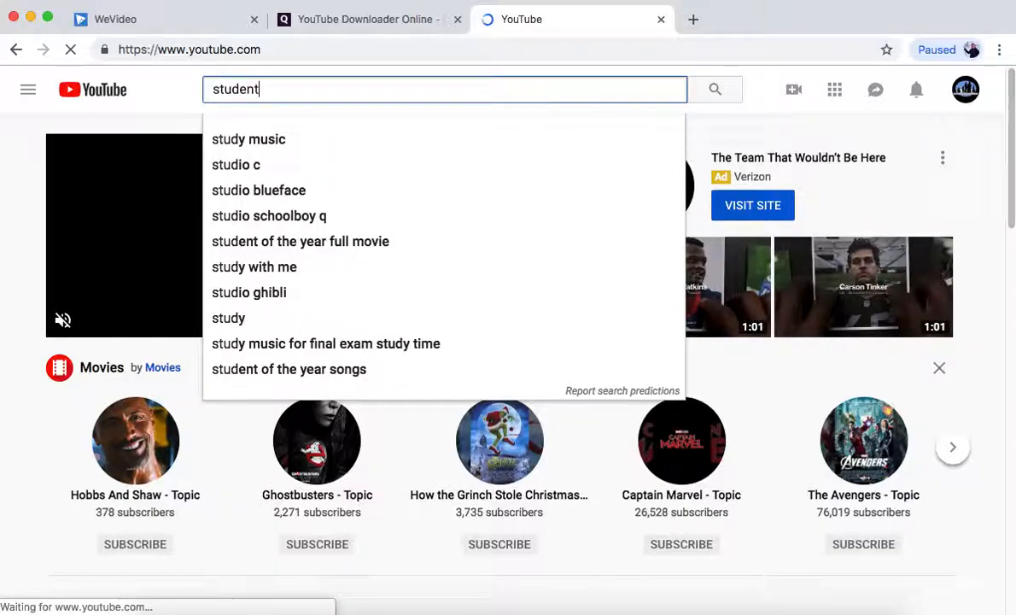
pyautogui.write('tutorial')
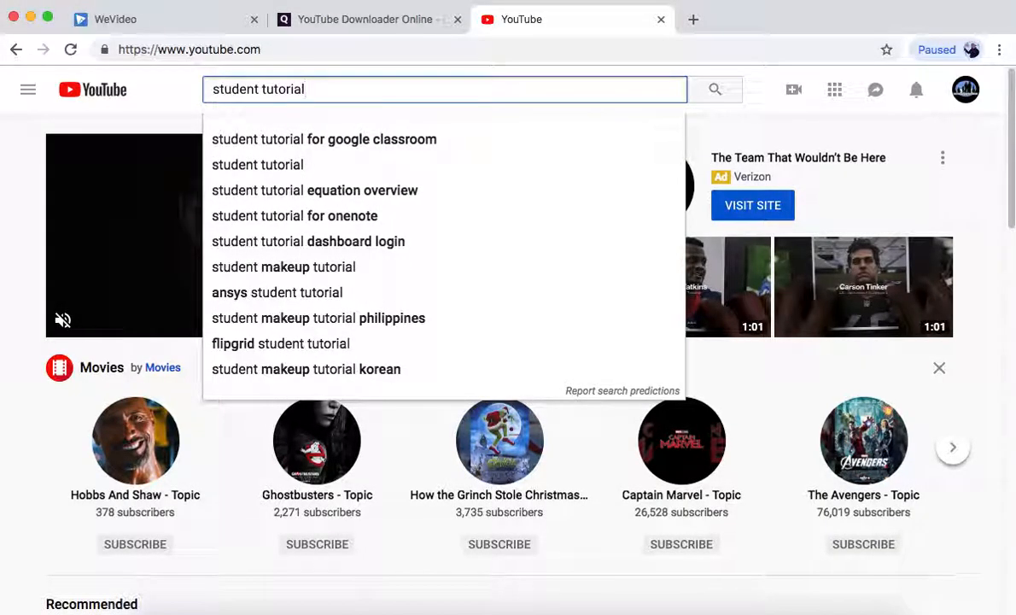
pyautogui.press('Backspace')
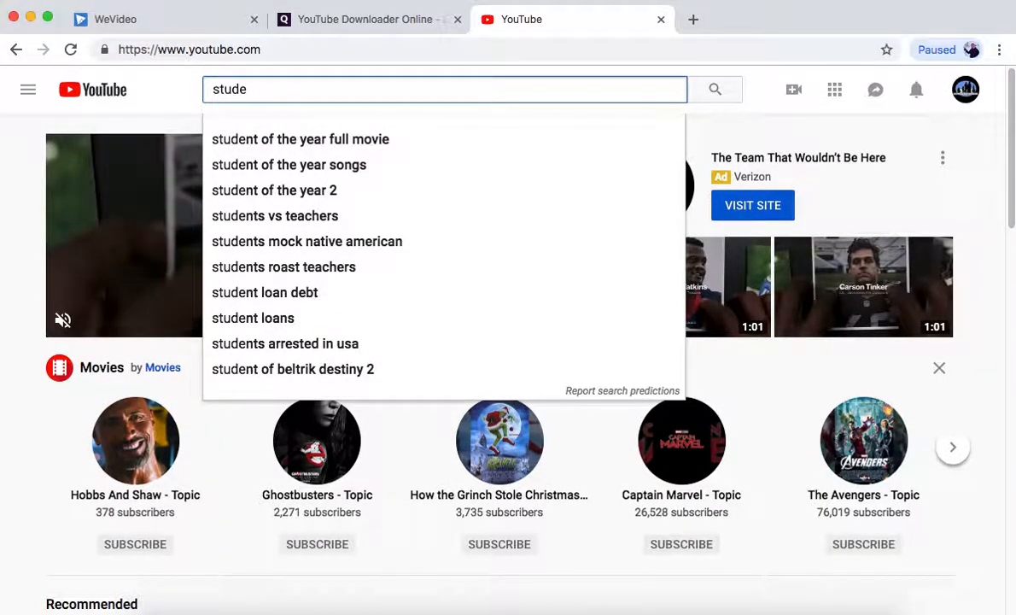
pyautogui.write('tanana tutorials')
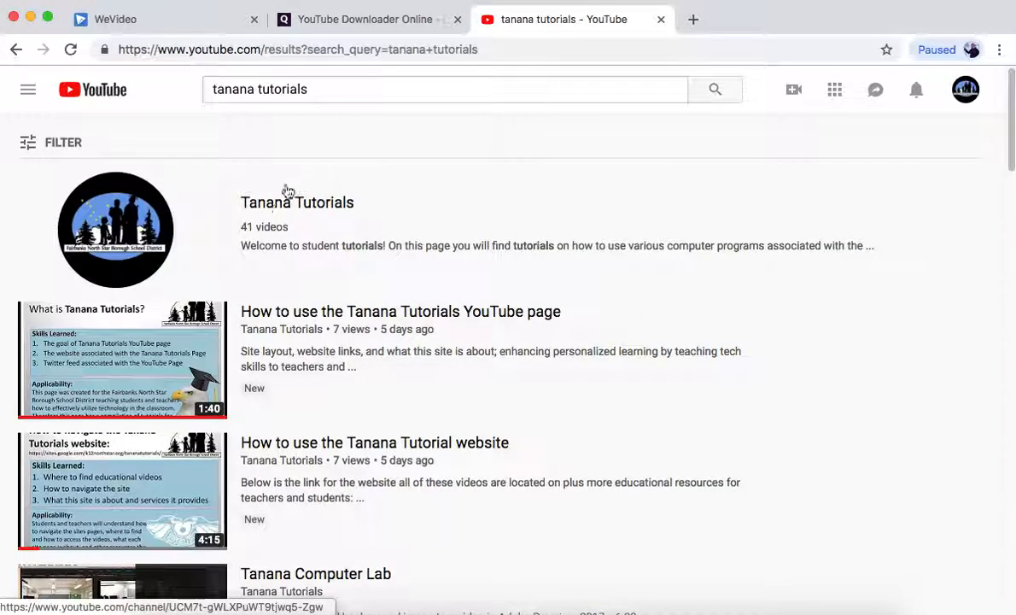
# - Copy the share link of the Tanana Tutorials background-removal video and return to QDownloader
pyautogui.click(297, 202)
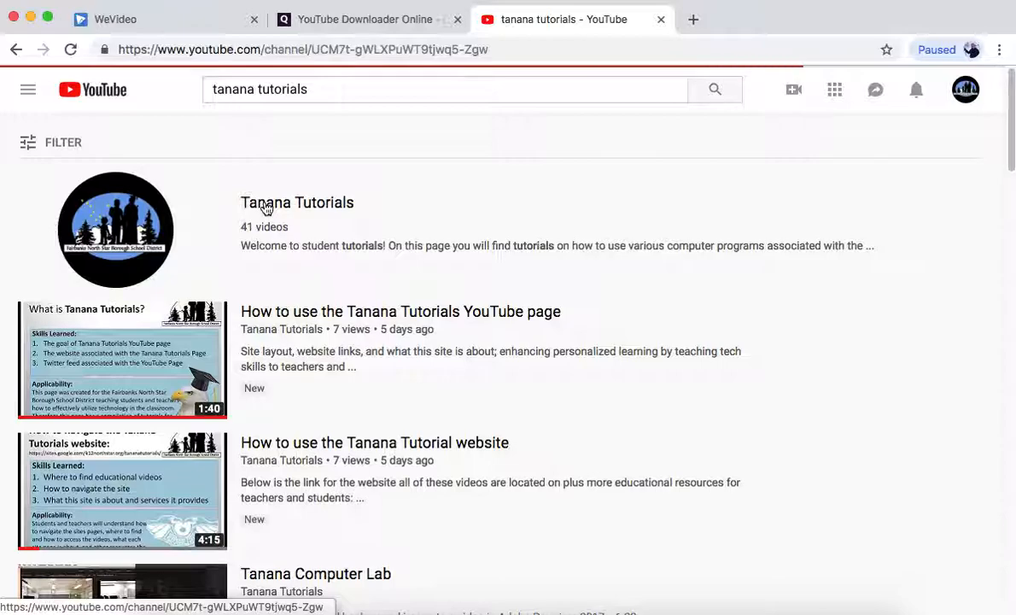
pyautogui.click(297, 203)
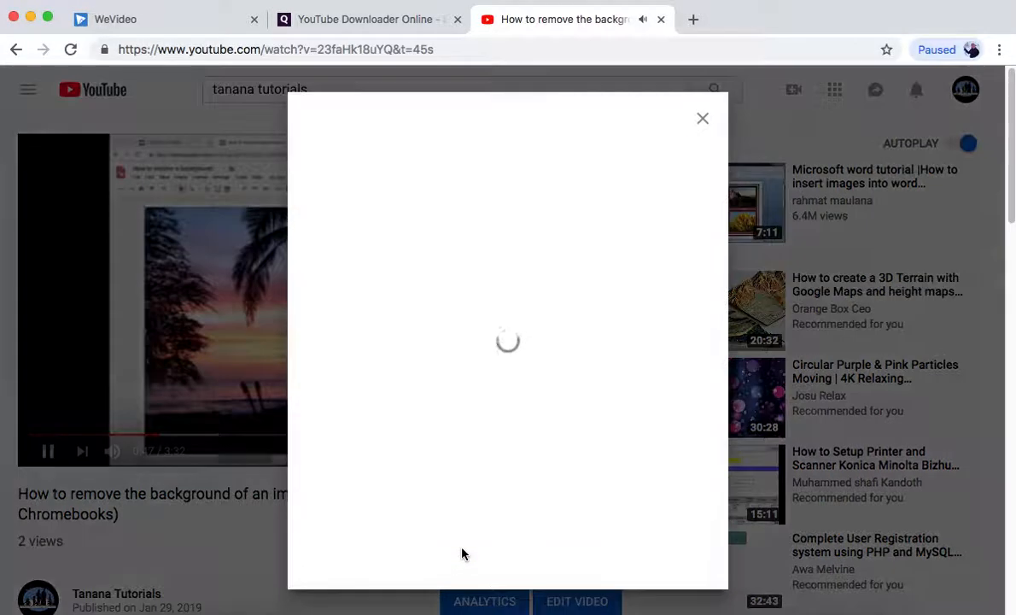
pyautogui.click(668, 376)
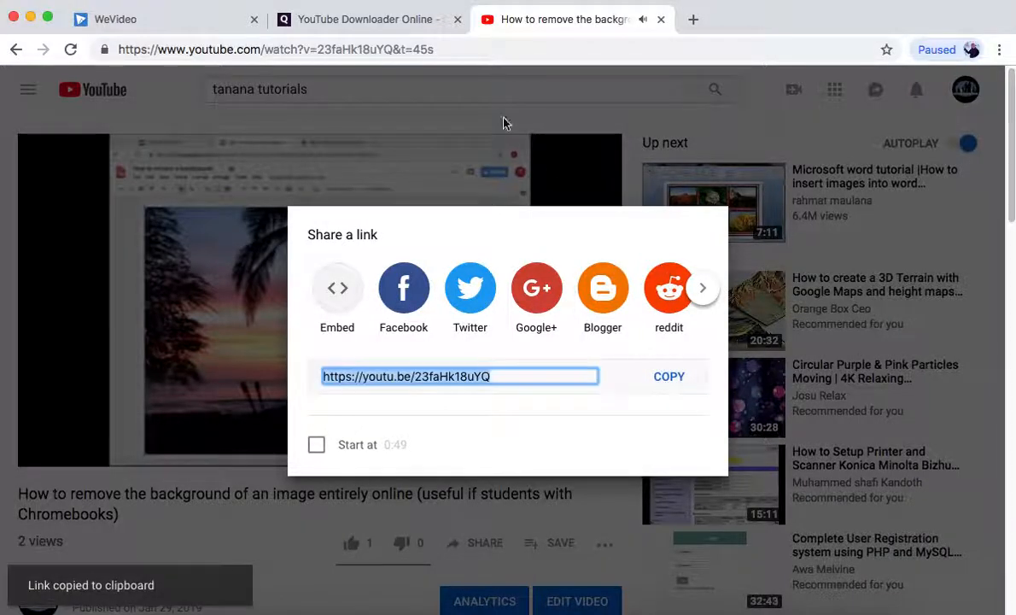
pyautogui.click(367, 19)
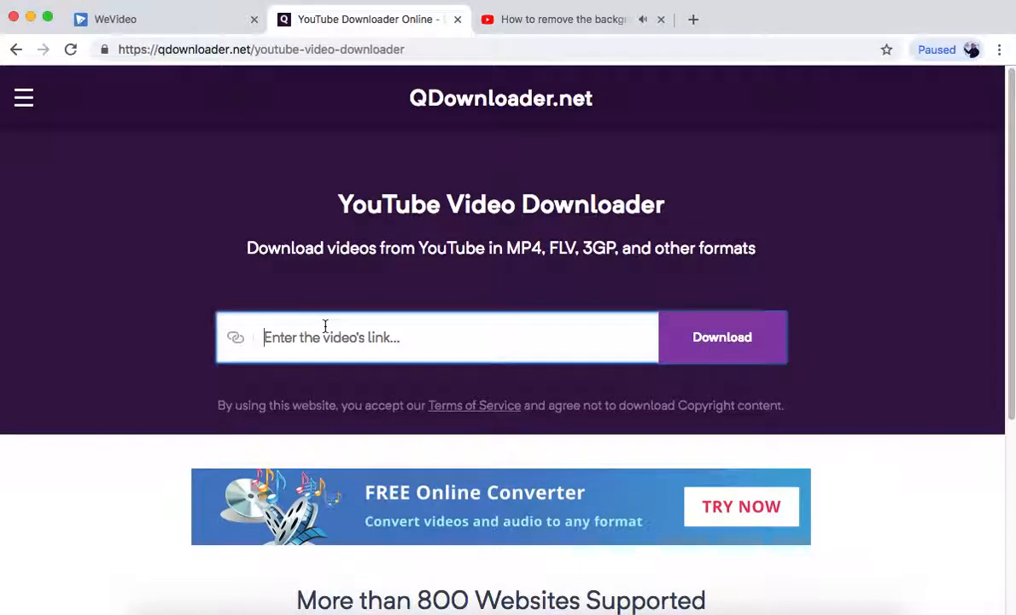
# - Paste the copied link into QDownloader and open the 360p mp4 download
pyautogui.click(721, 336)
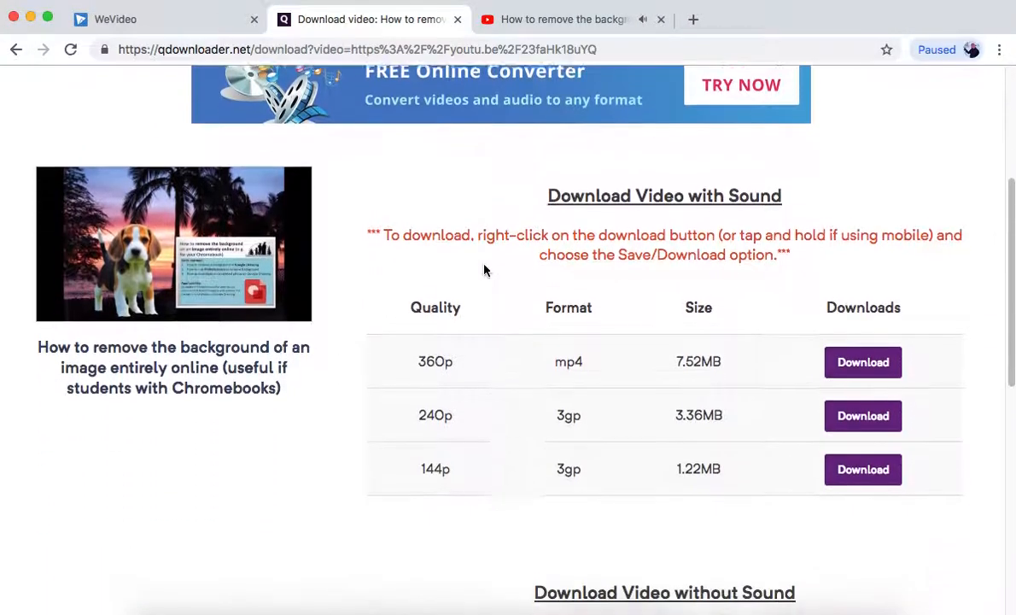
pyautogui.scroll(-3)
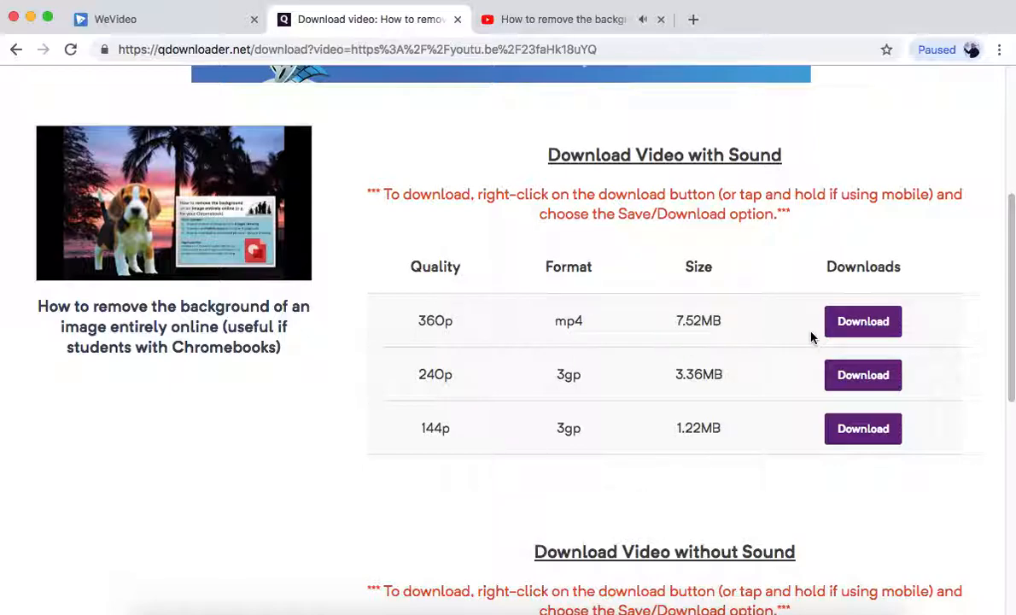
pyautogui.click(862, 321)
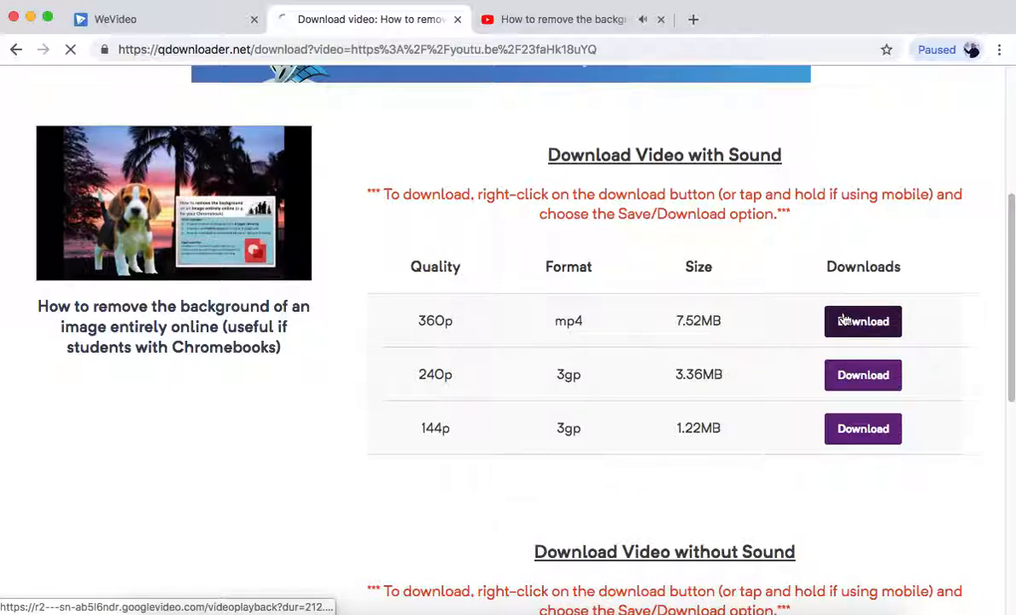
pyautogui.click(862, 320)
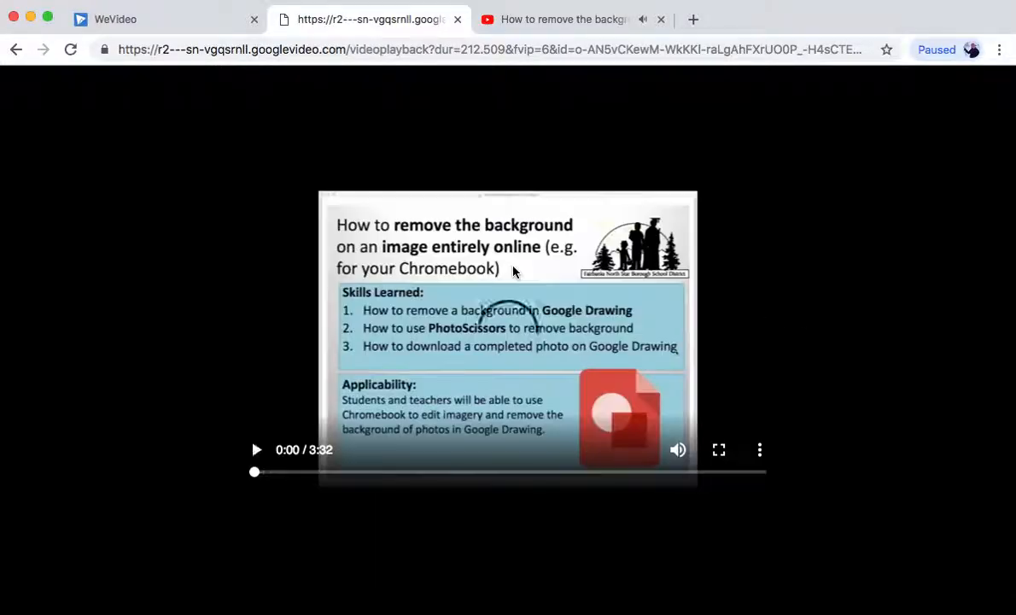
# - Download the playing tutorial as videoplayback.mp4 and go back to WeVideo
pyautogui.click(257, 449)
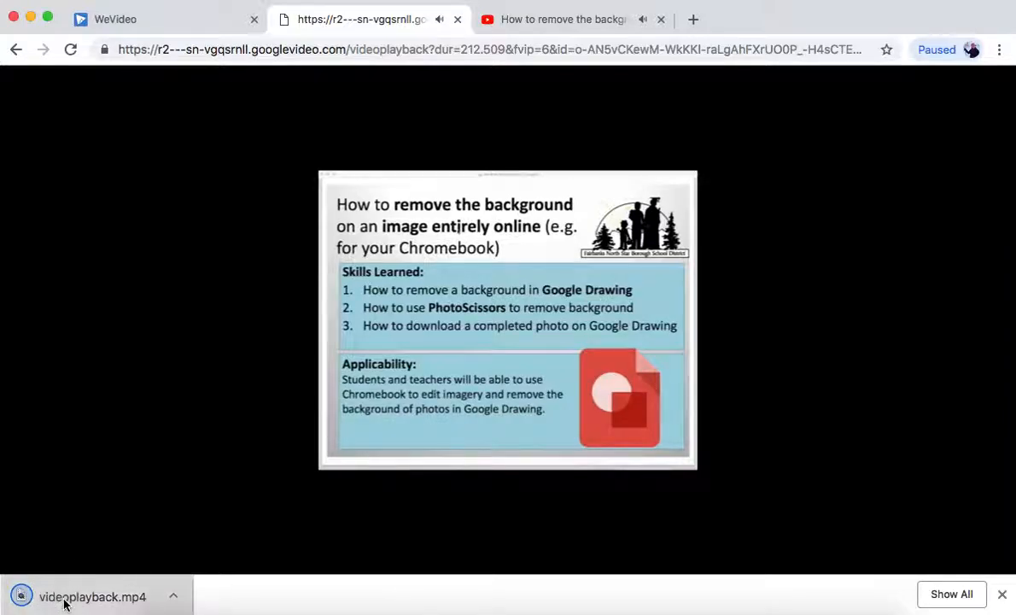
pyautogui.click(93, 596)
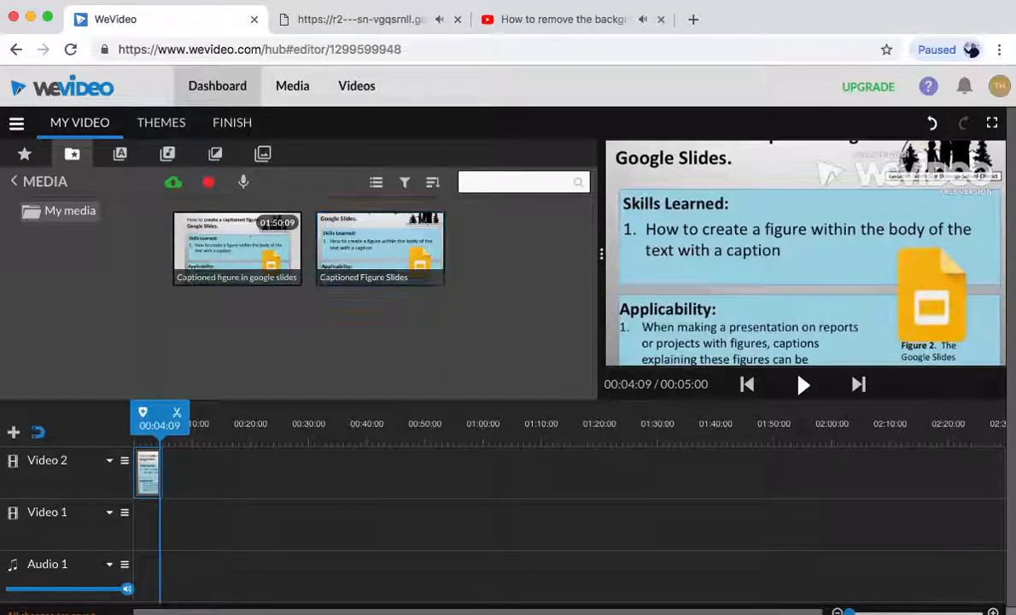
# - Close the googlevideo playback tab and bring the WeVideo editor back into view
pyautogui.click(564, 18)
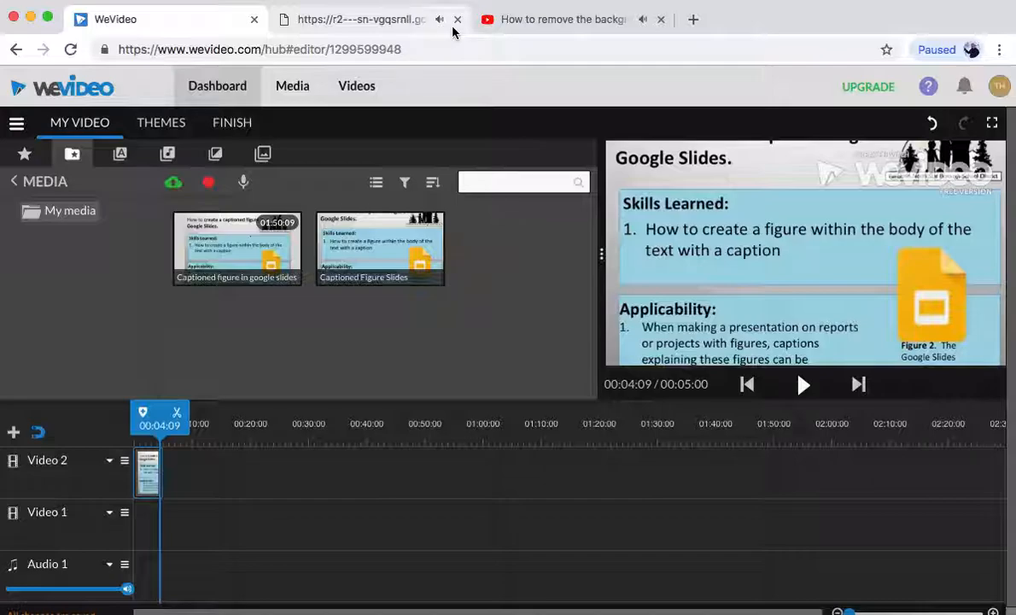
pyautogui.click(359, 18)
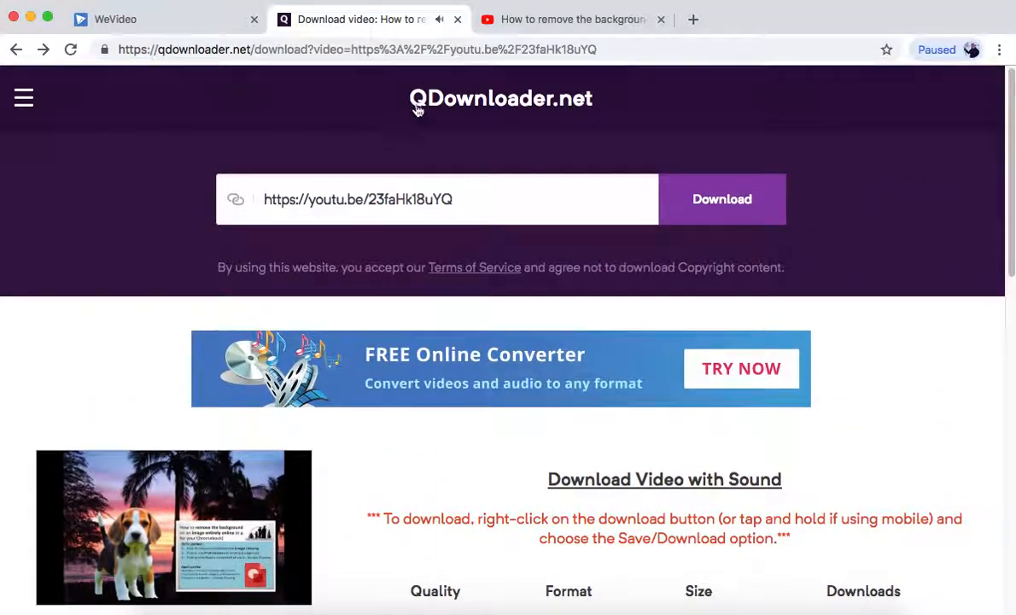
pyautogui.click(115, 19)
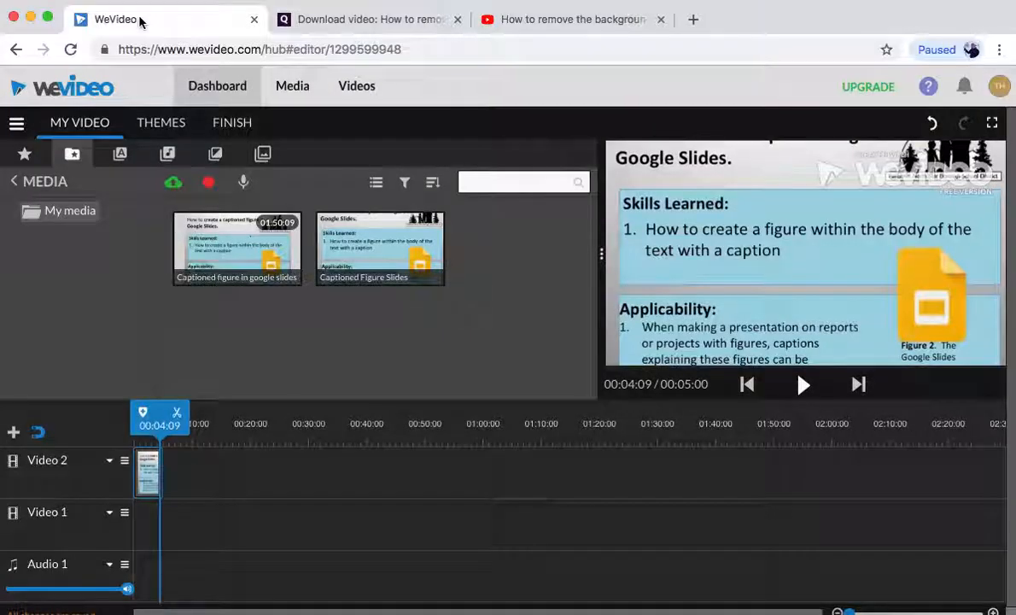